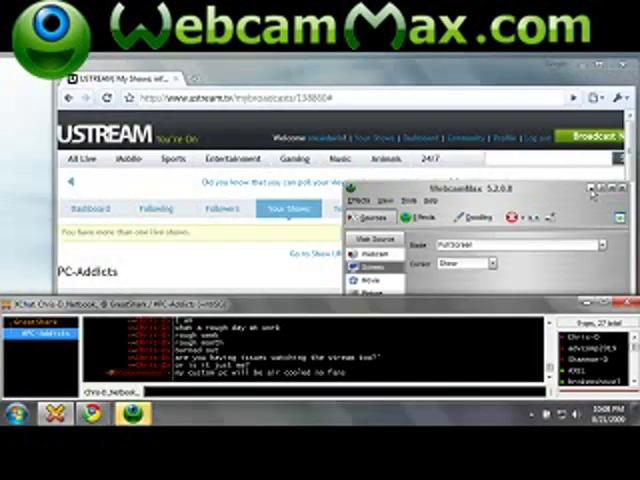
click(372, 260)
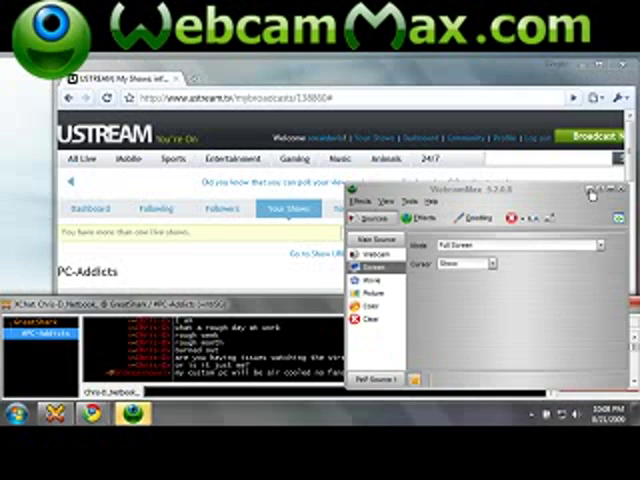